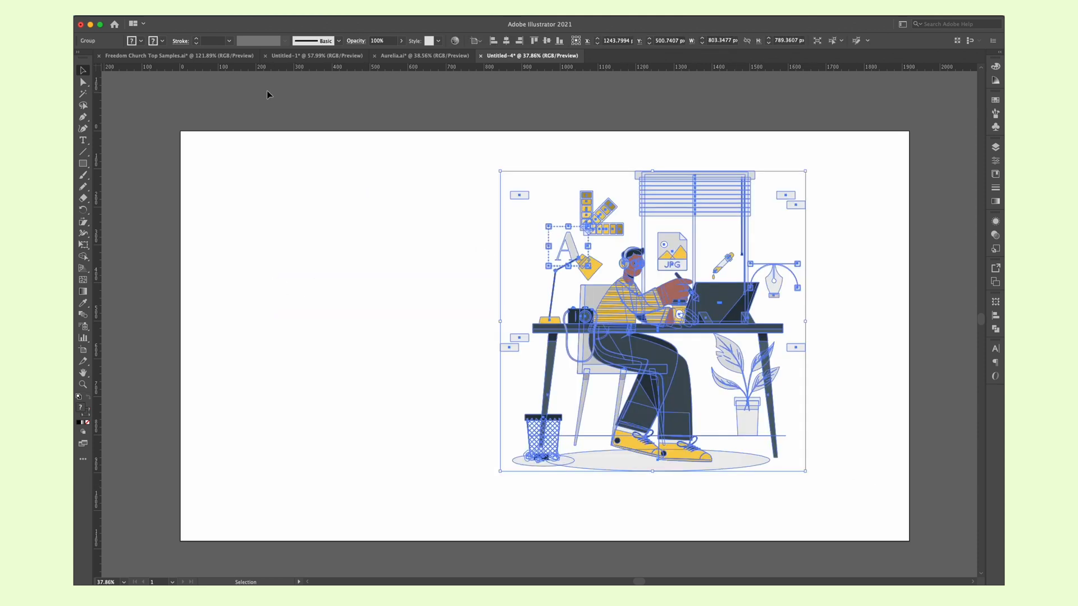
Recolor the desk artwork with purple replacement colours, then reduce it to 2 colours.
left_click(154, 25)
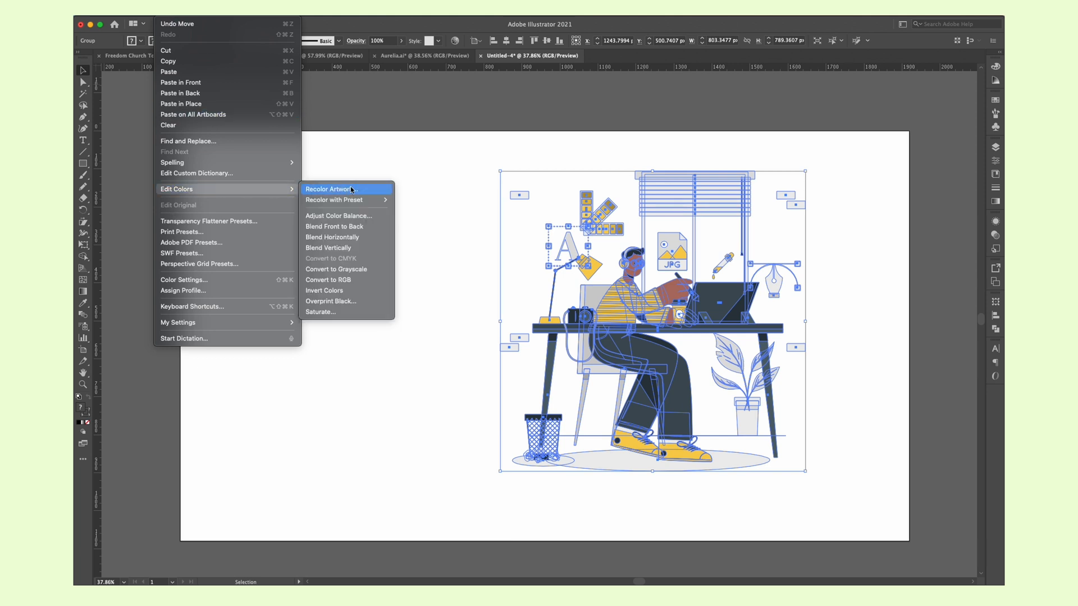
left_click(330, 189)
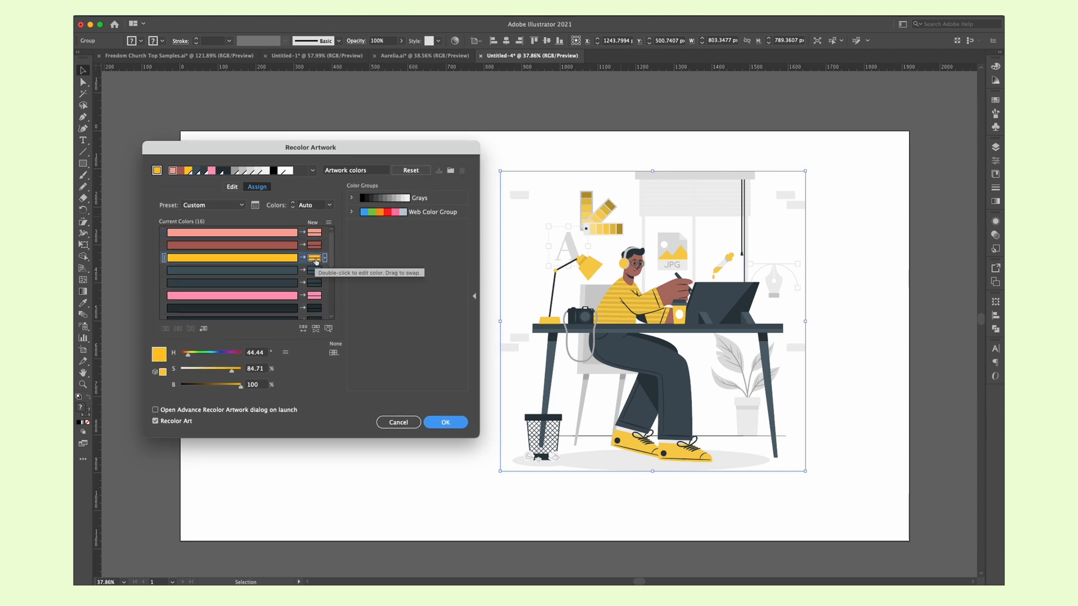
double_click(314, 257)
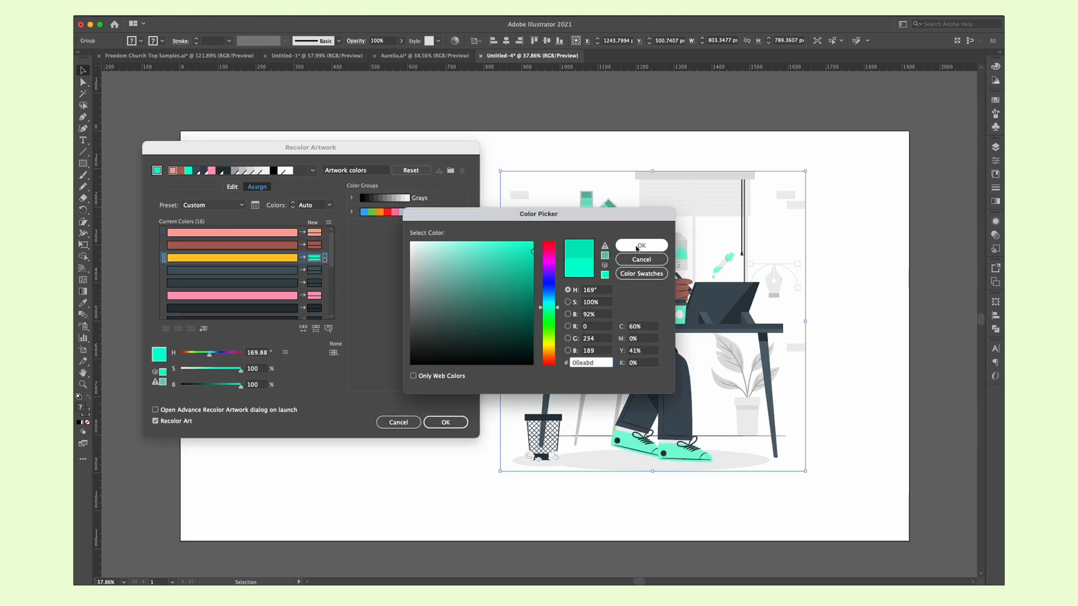
left_click(548, 272)
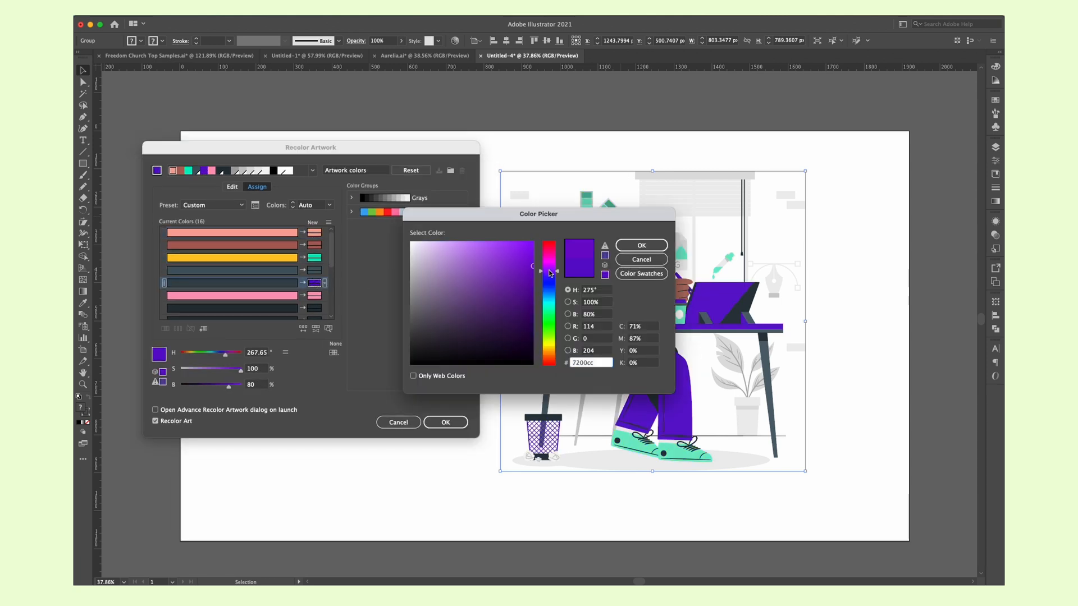
left_click(329, 205)
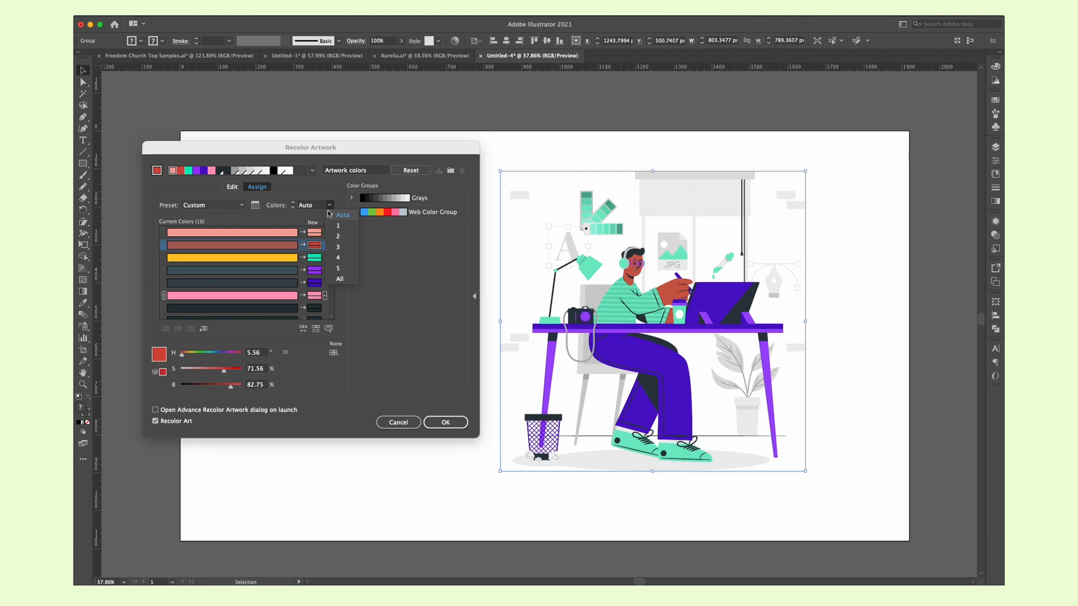
left_click(337, 236)
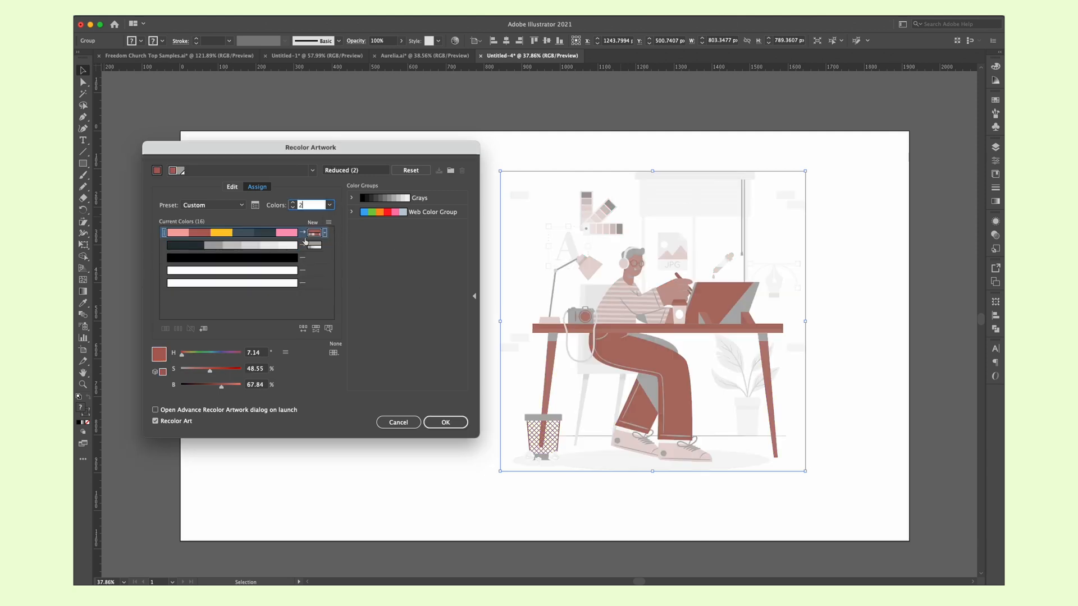
left_click(444, 422)
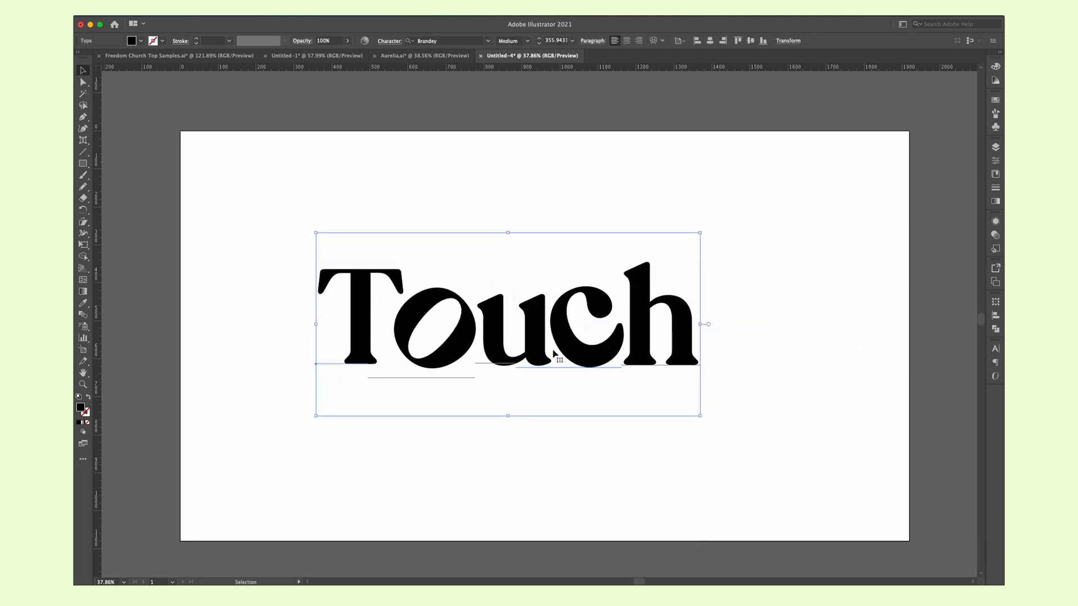
Shift the letter h in 'Touch' with the Touch Type Tool.
left_click(613, 555)
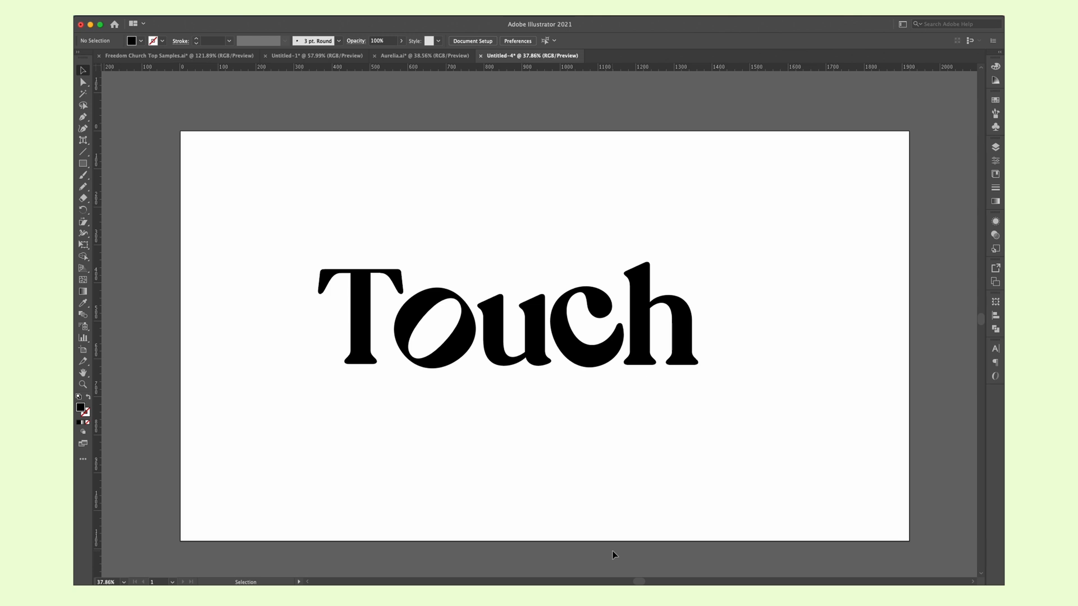
left_click(83, 140)
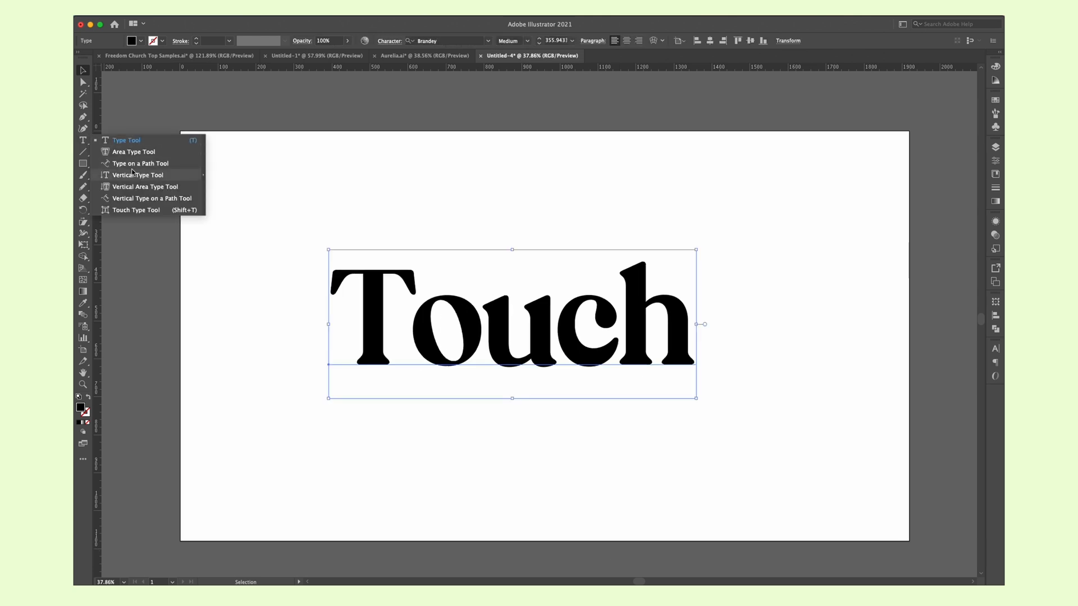
mouse_move(141, 163)
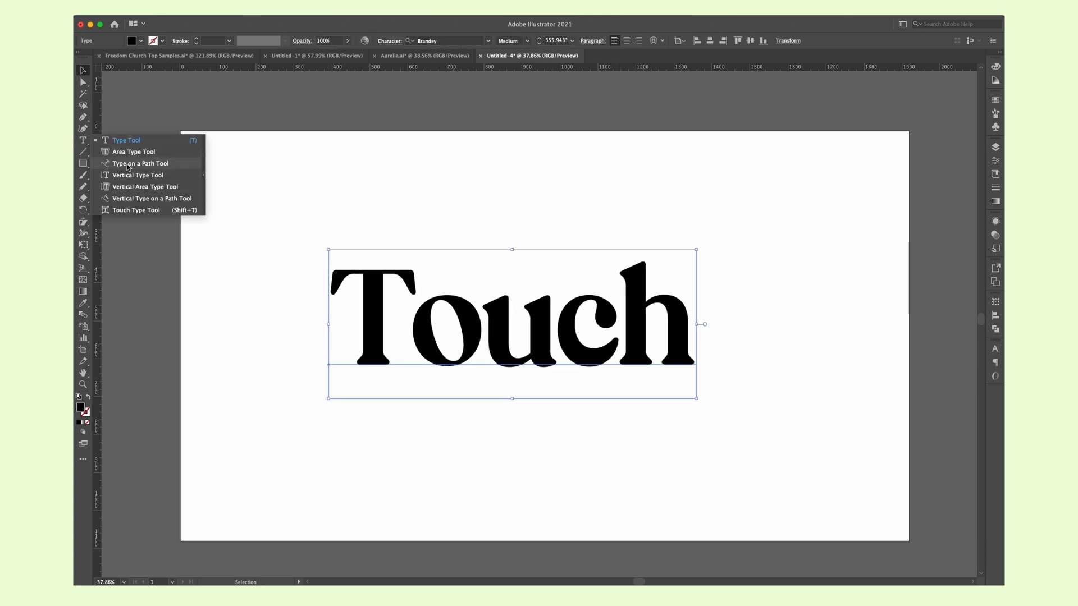
left_click(136, 210)
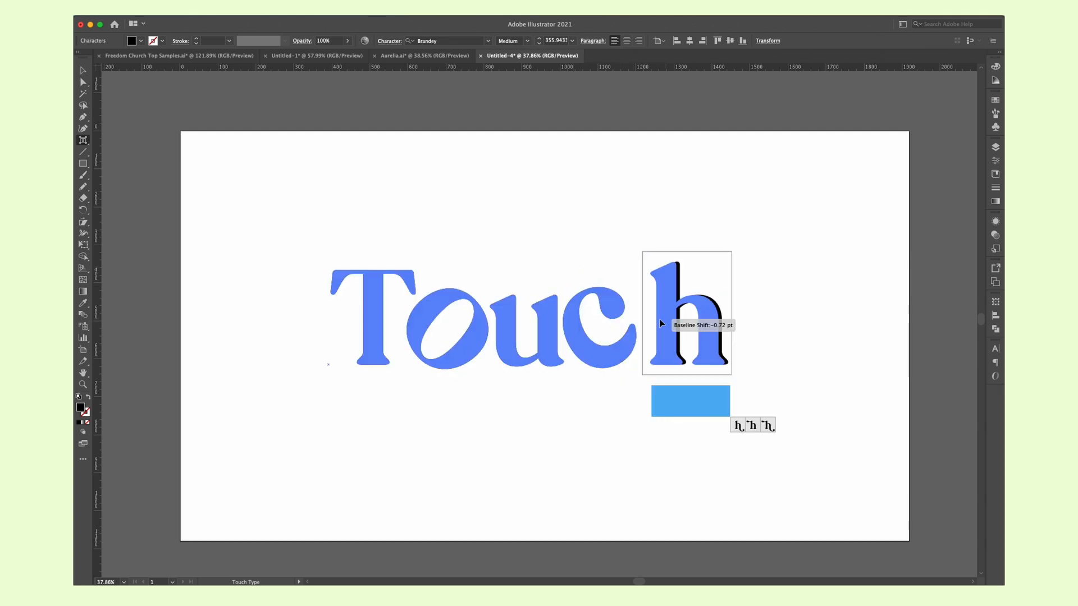
left_click(597, 481)
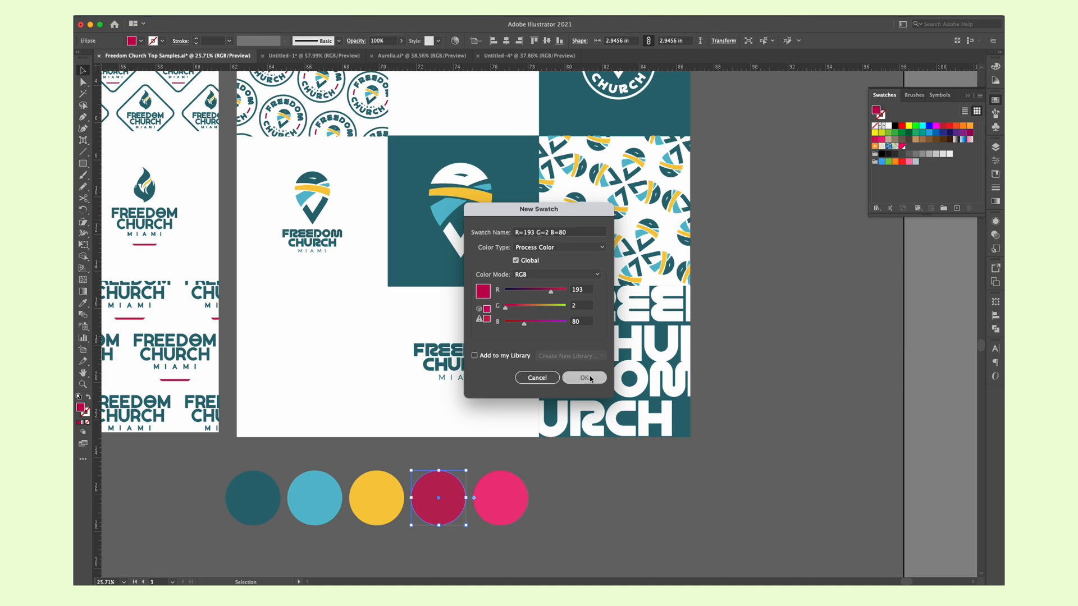
Add the magenta swatch, then group the five circle colours into a new colour group.
left_click(583, 377)
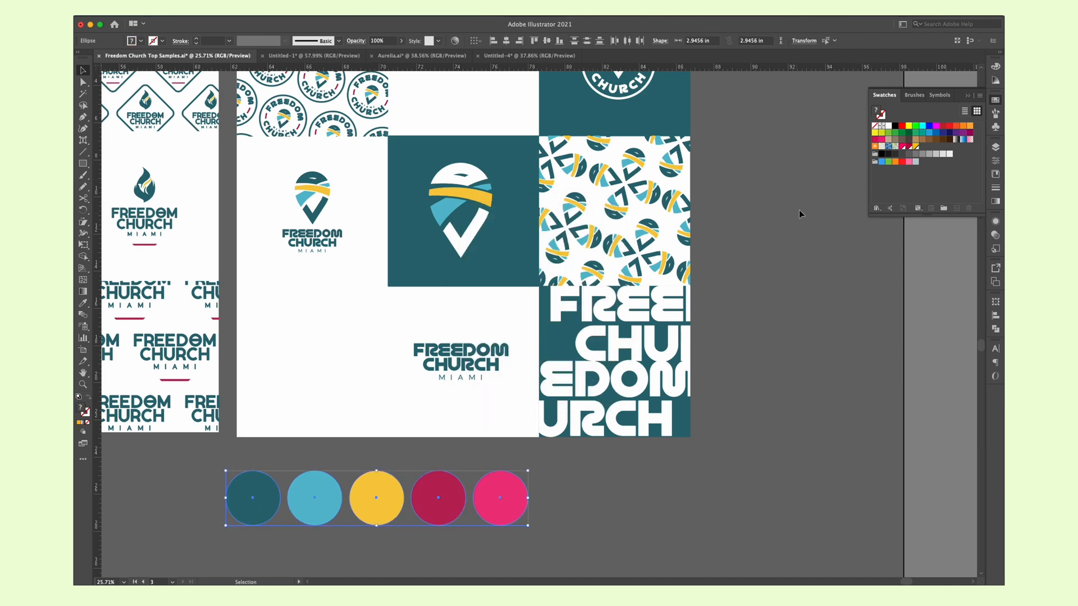
left_click(931, 208)
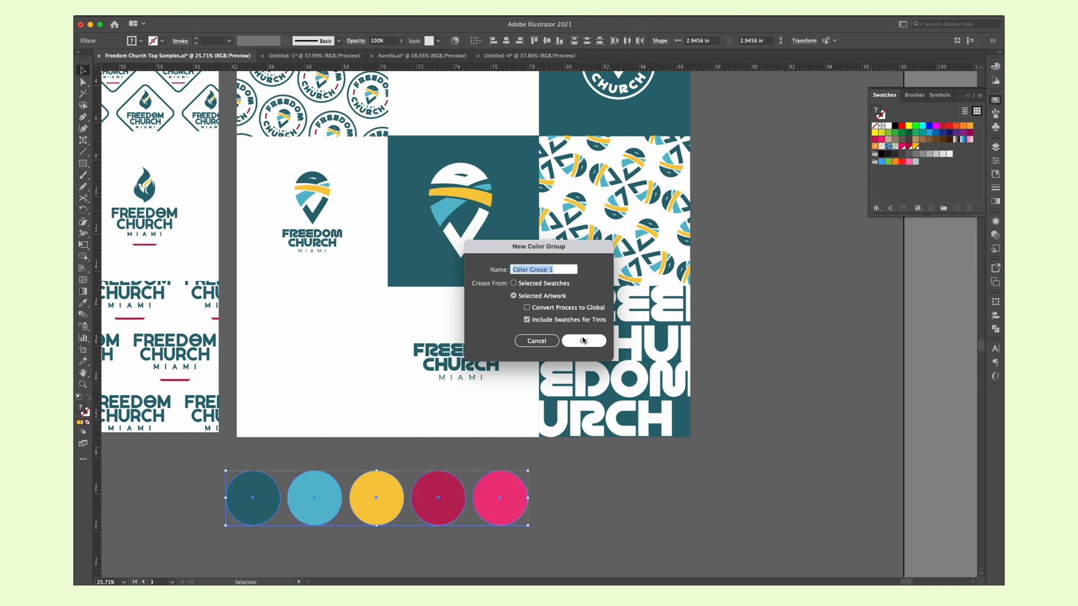
left_click(583, 341)
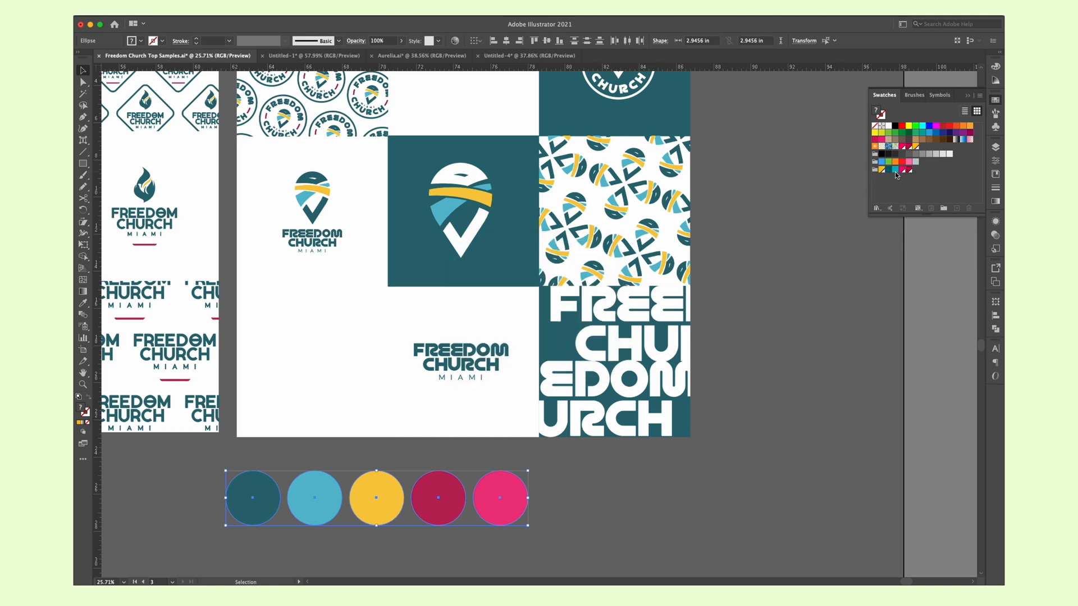
left_click(529, 55)
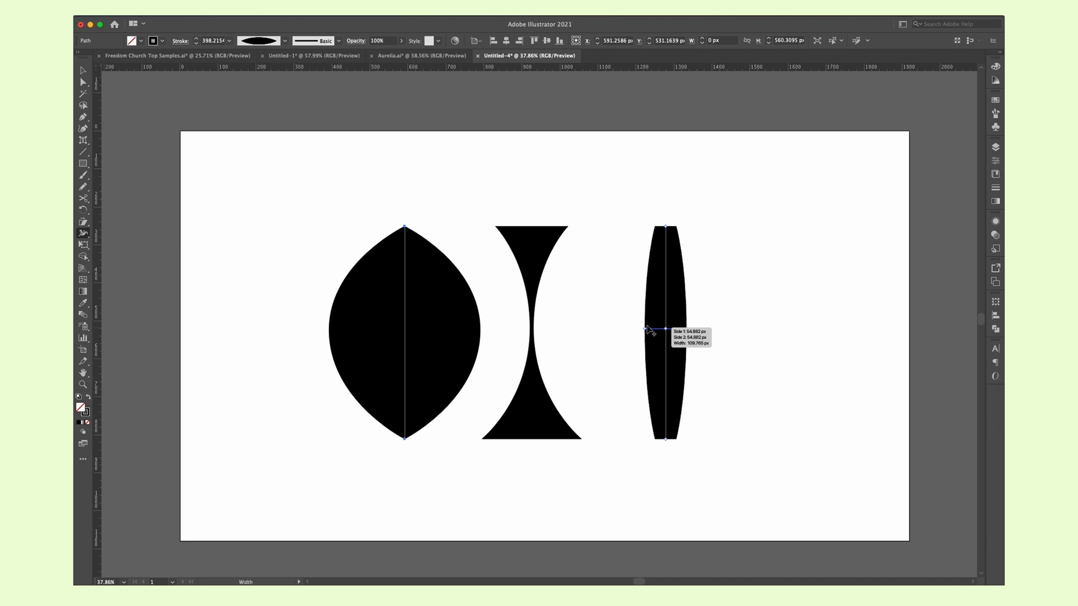
Save the third stroke's goblet width as a new variable width profile.
left_click(282, 40)
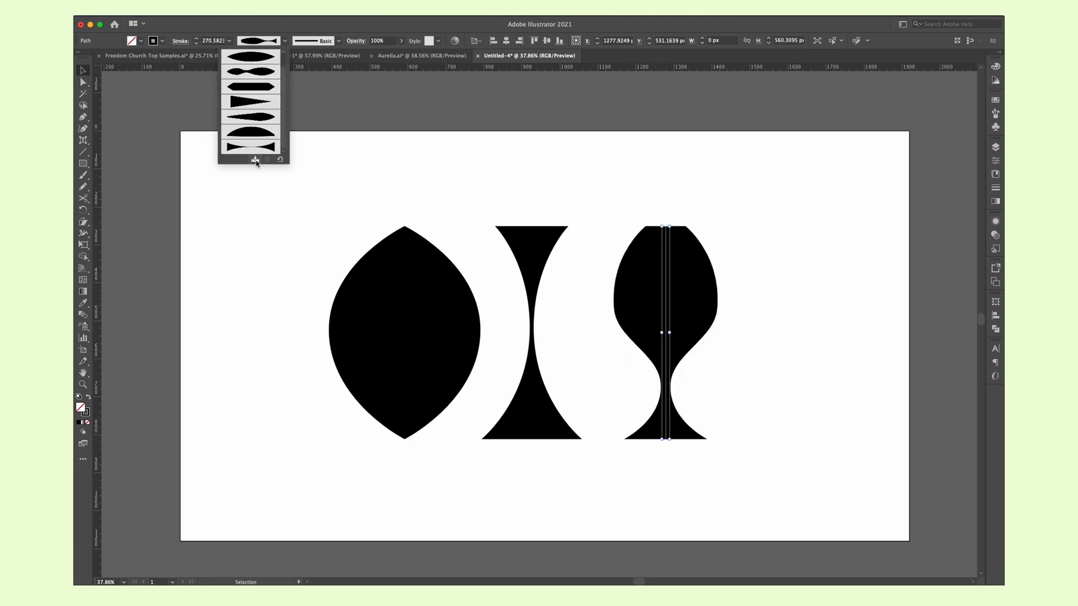
left_click(610, 322)
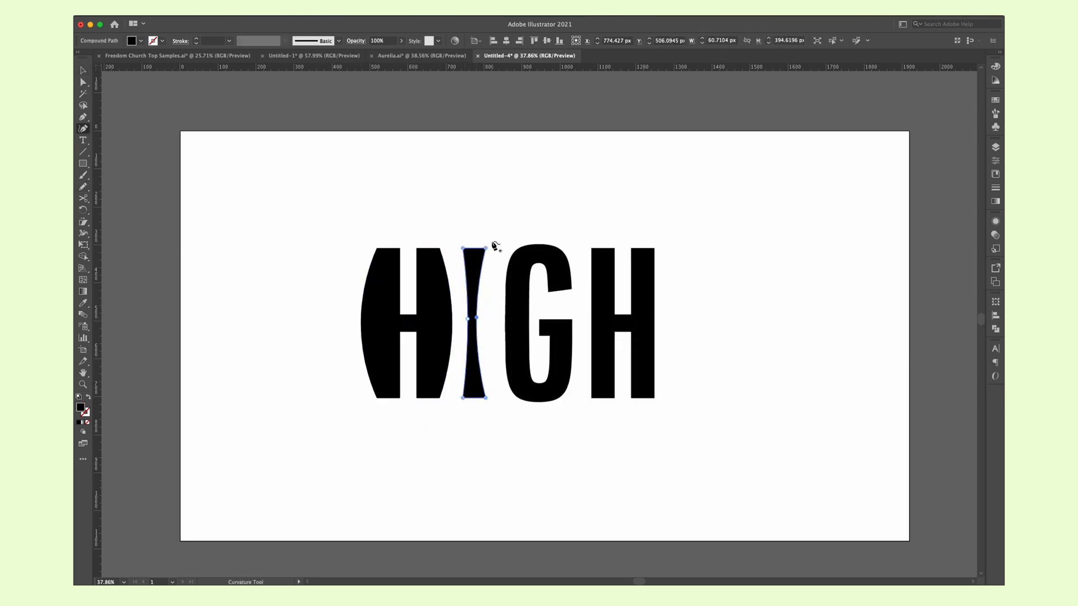
Bend a side of the letter I in HIGH inward with the Curvature Tool.
left_click(543, 324)
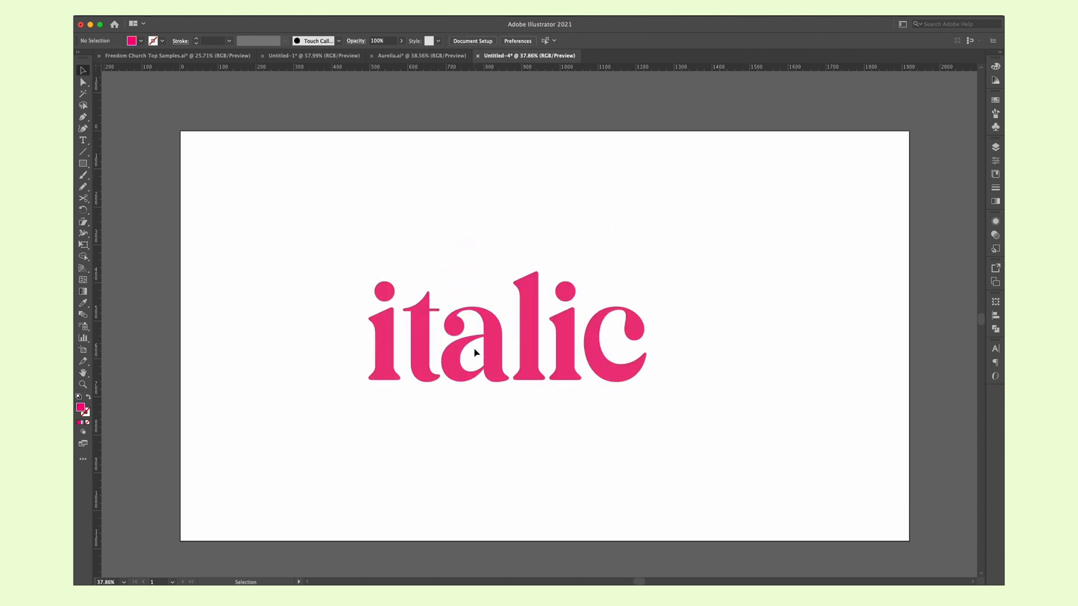
Select the letter a in 'italic' and skew it sideways with the Shear Tool.
left_click(474, 343)
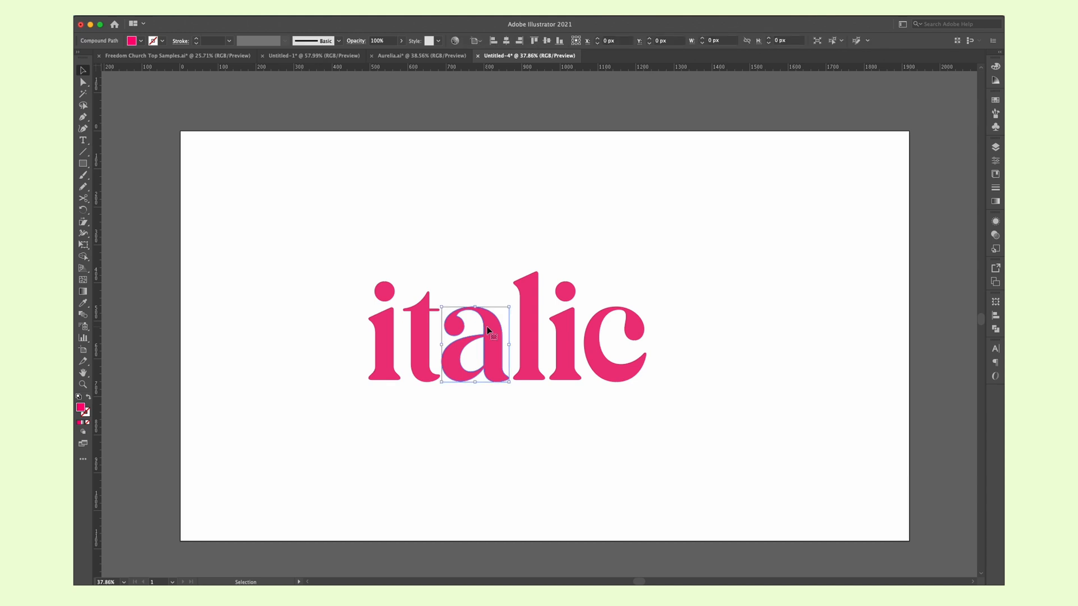
left_click(488, 328)
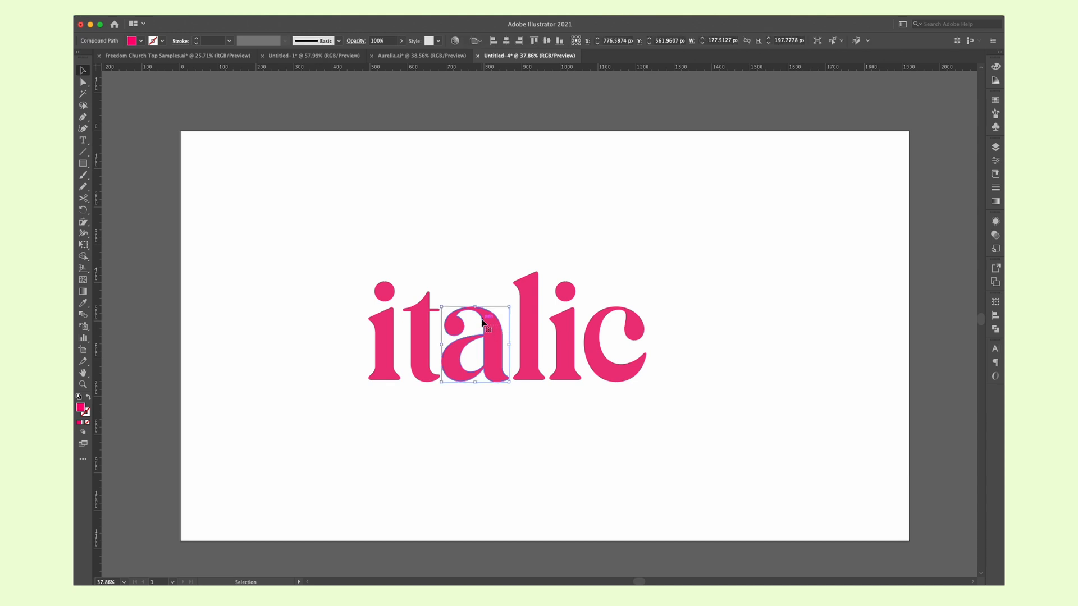
mouse_move(82, 223)
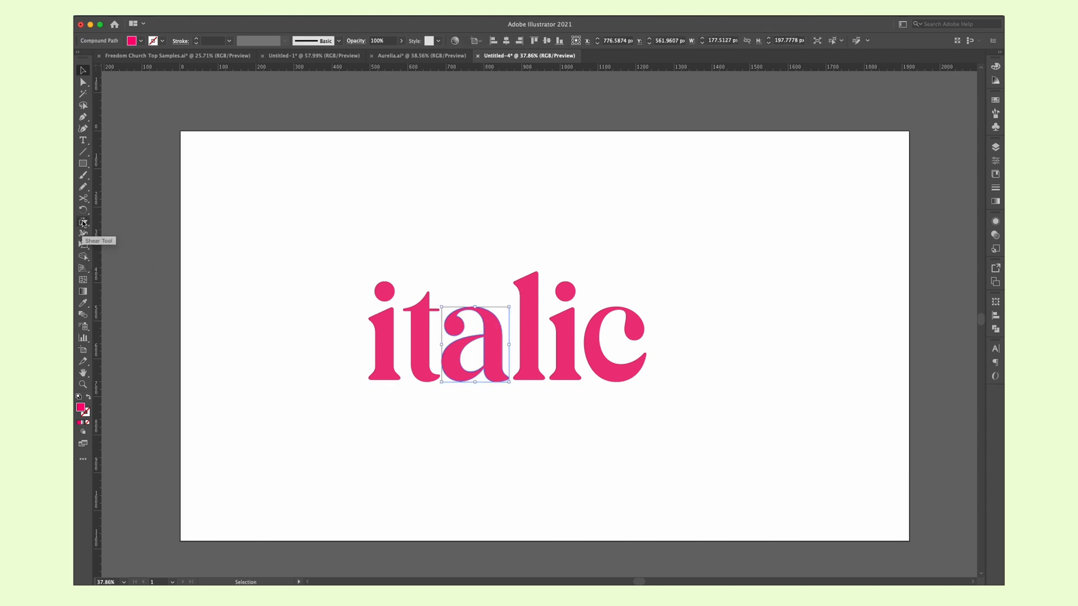
left_click(82, 221)
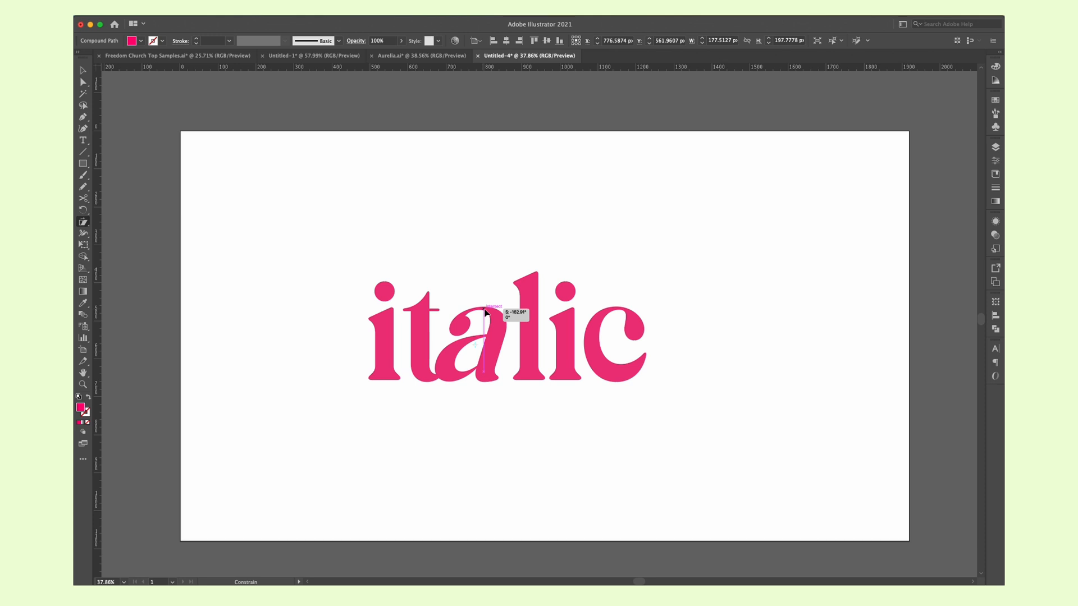
left_click(674, 447)
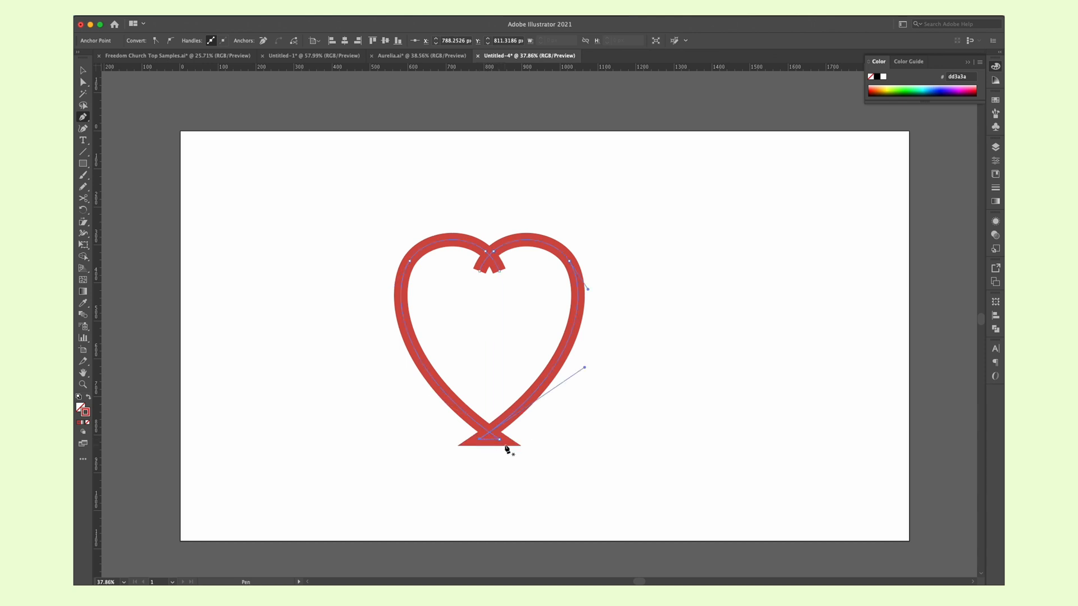
Merge the crossing red stroke ends at the heart's bottom using the Join Tool.
left_click(83, 187)
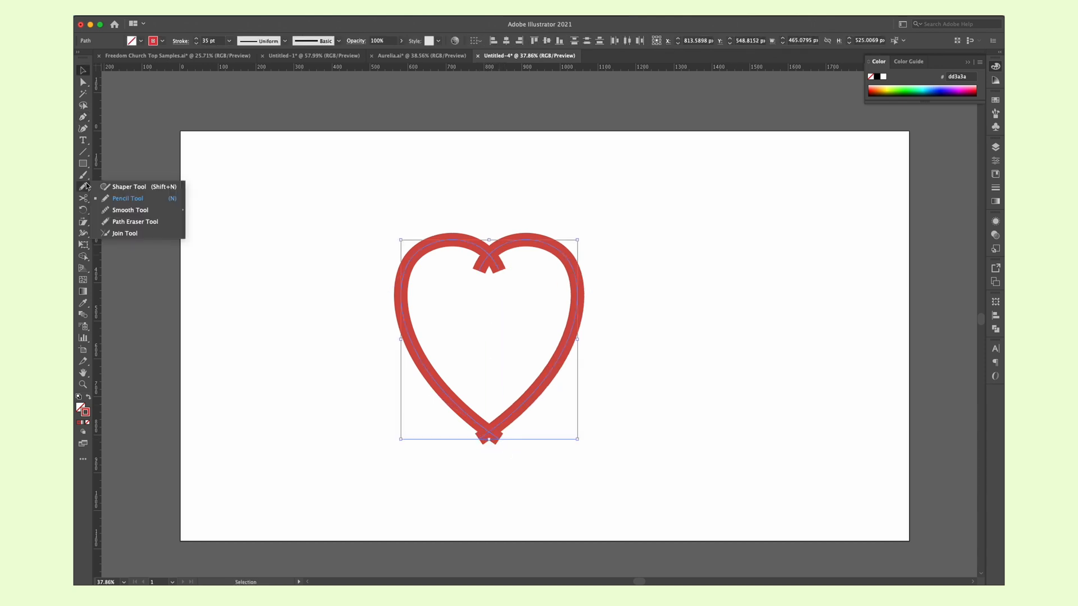
left_click(125, 233)
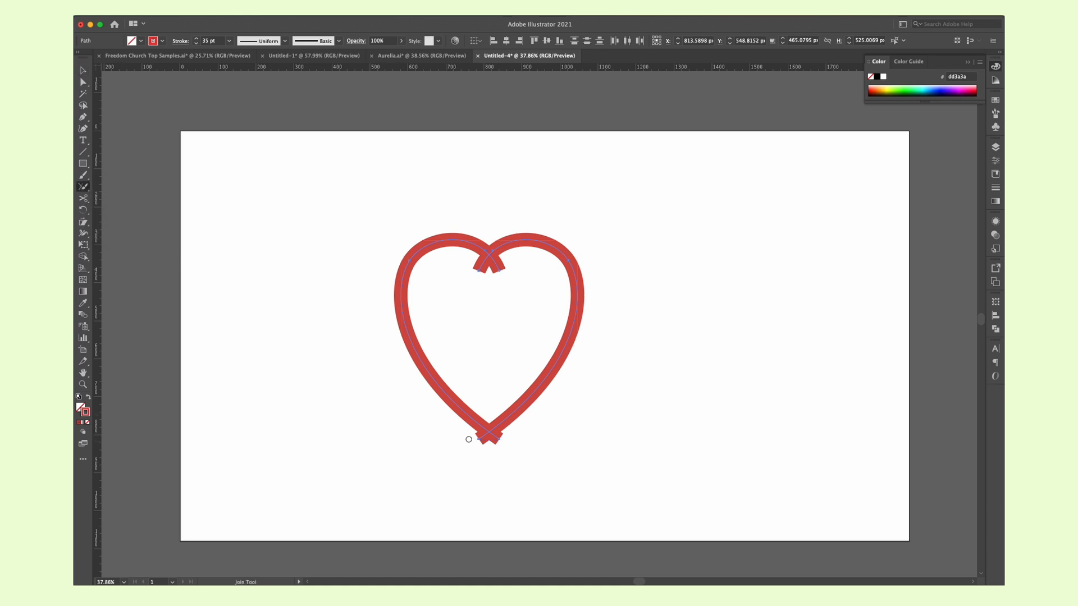
left_click(488, 436)
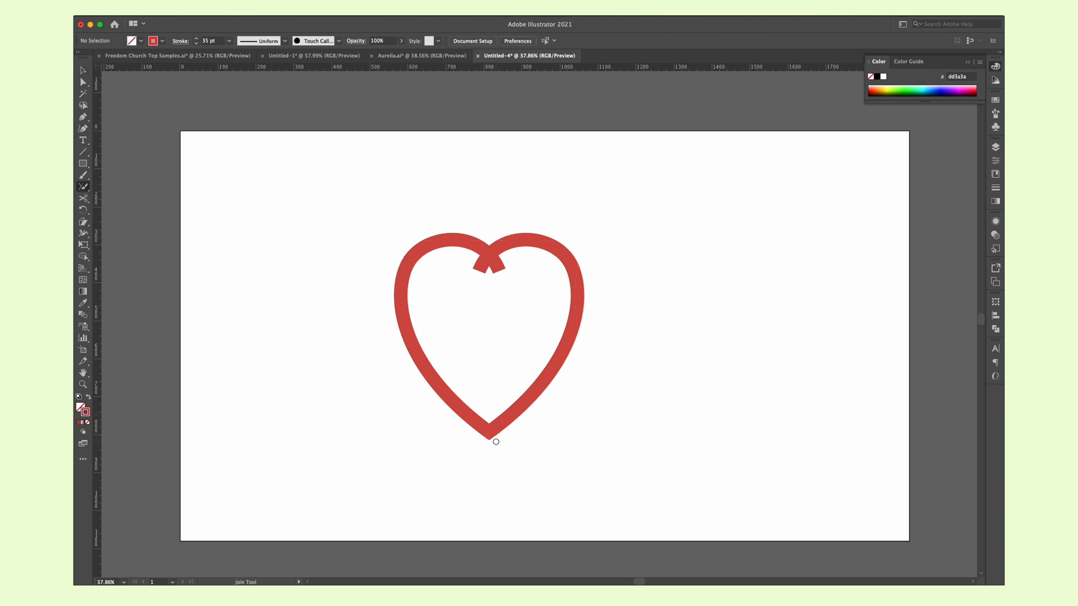